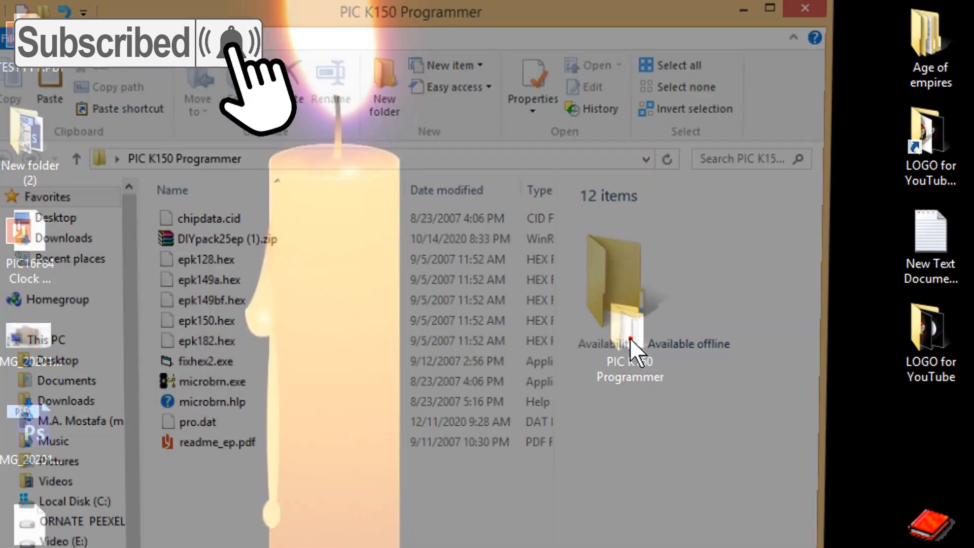
Launch microbrn.exe from the PIC K150 Programmer folder to start DIY K150.
left_click(211, 391)
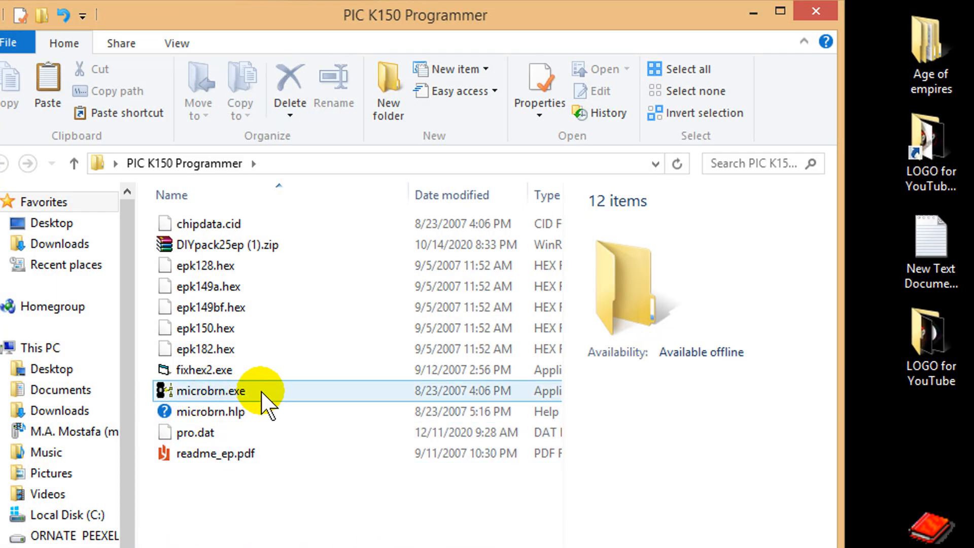
left_click(209, 391)
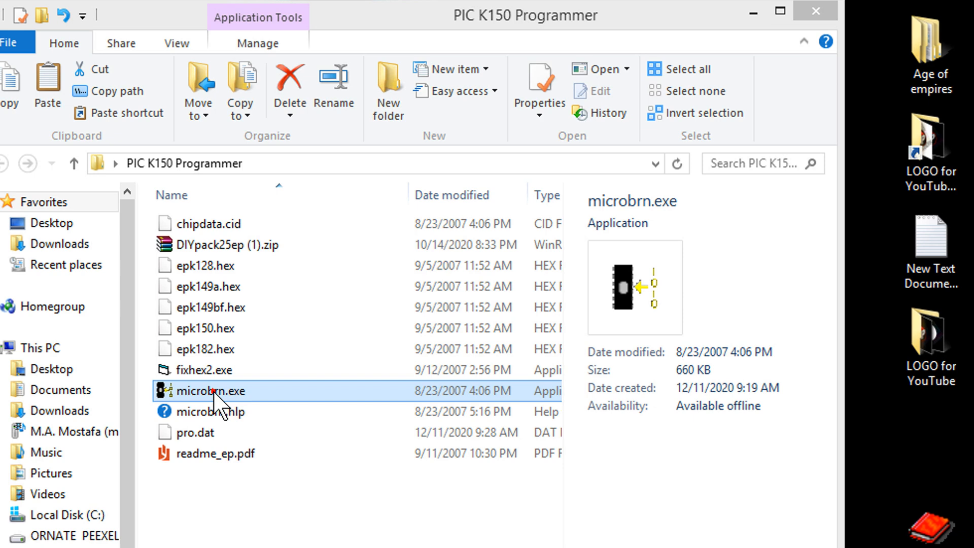
double_click(209, 391)
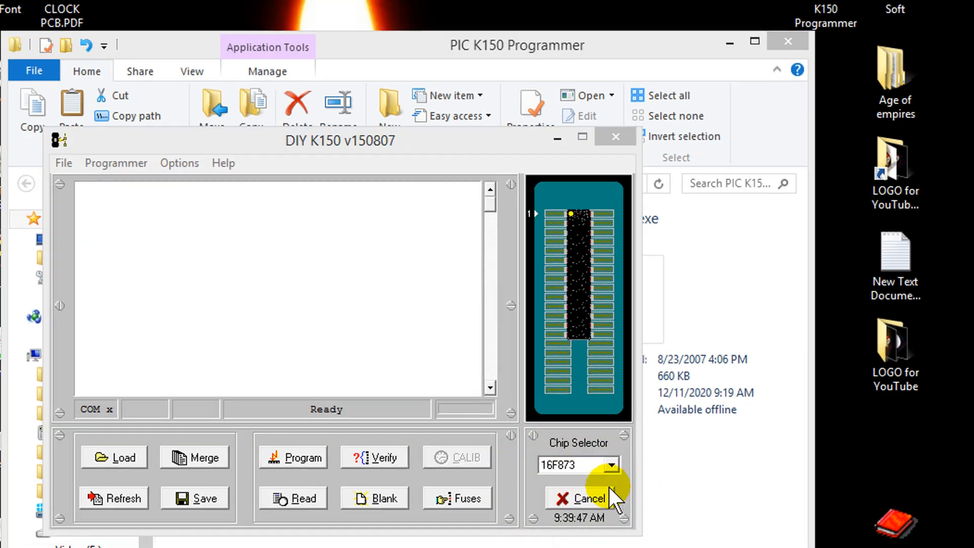
Choose 16F84 as the target chip in the Chip Selector, replacing 16F873.
left_click(611, 466)
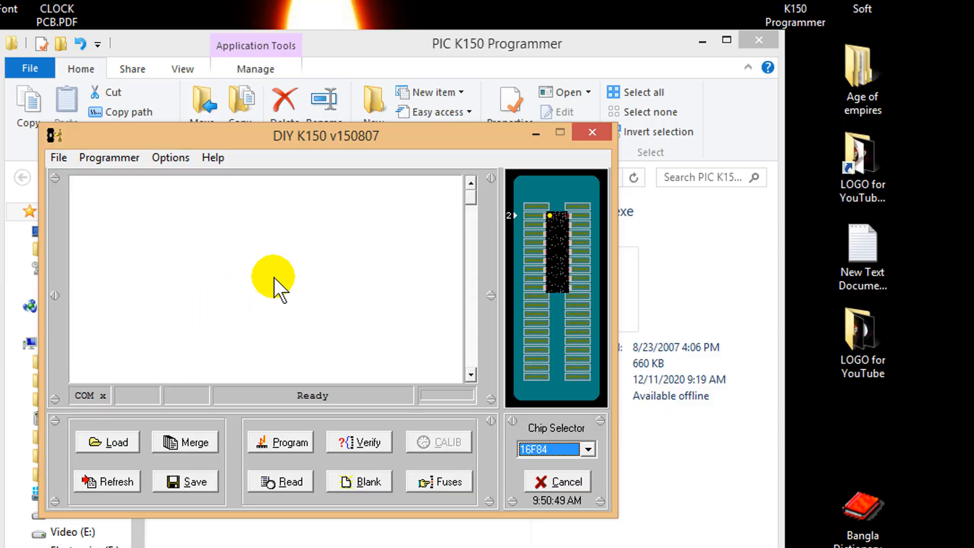
mouse_move(115, 449)
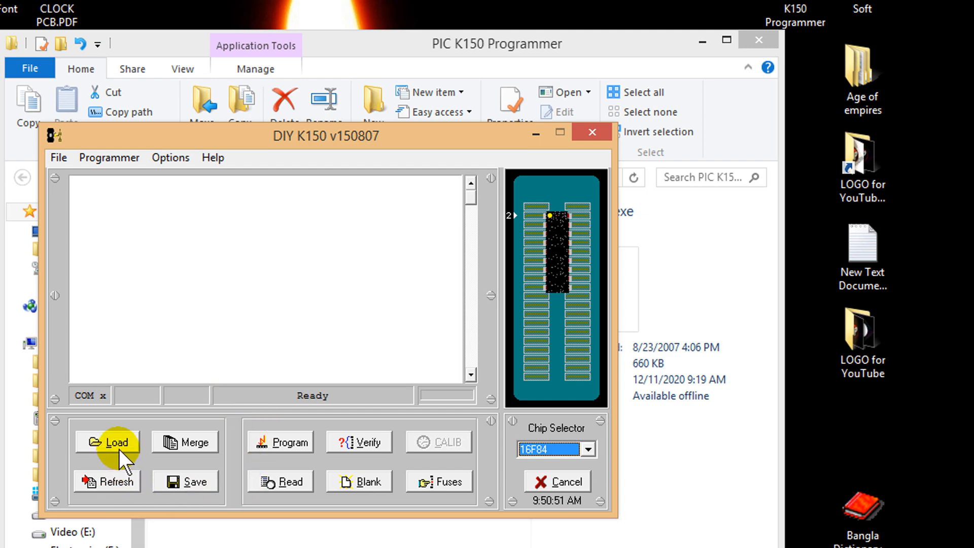
Load Clock_Firmware.HEX from the Desktop so its ROM data is displayed.
left_click(111, 443)
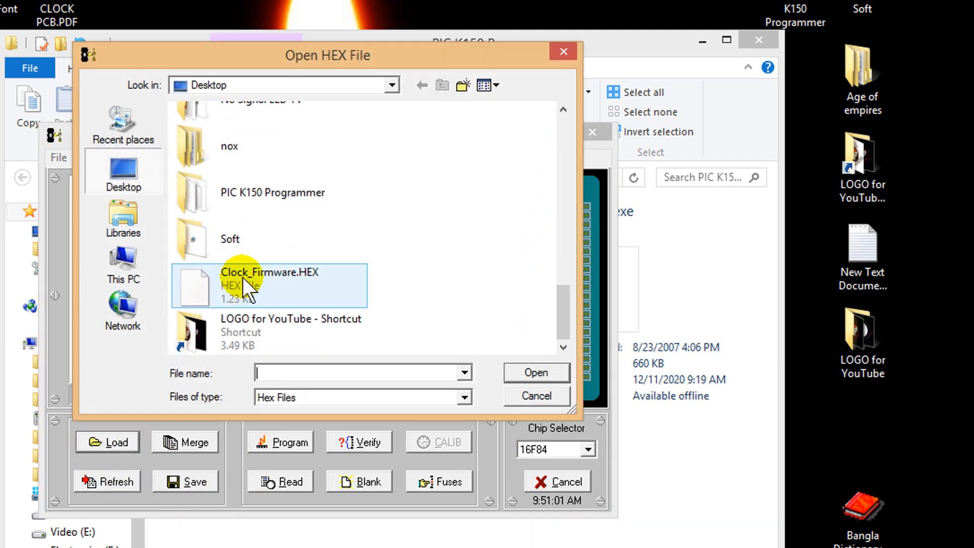
left_click(240, 275)
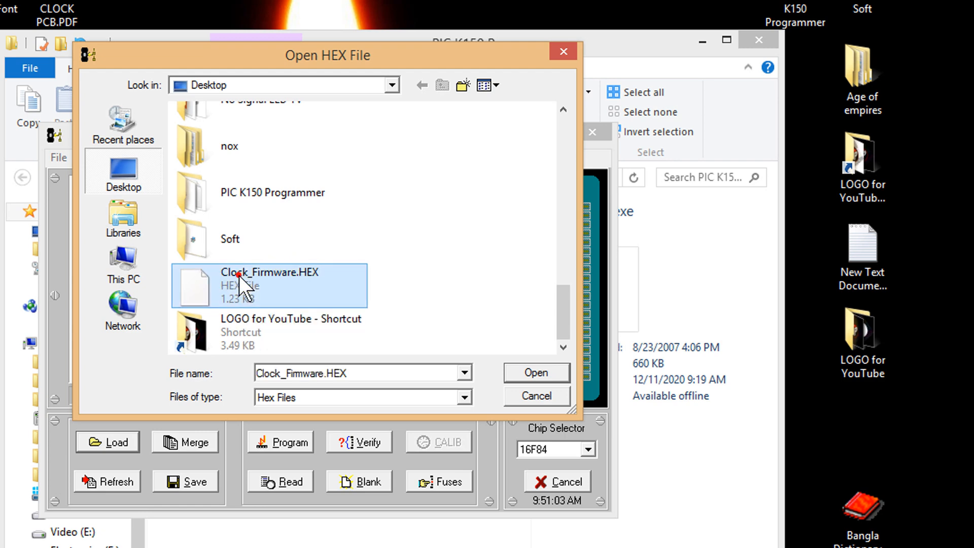
left_click(536, 373)
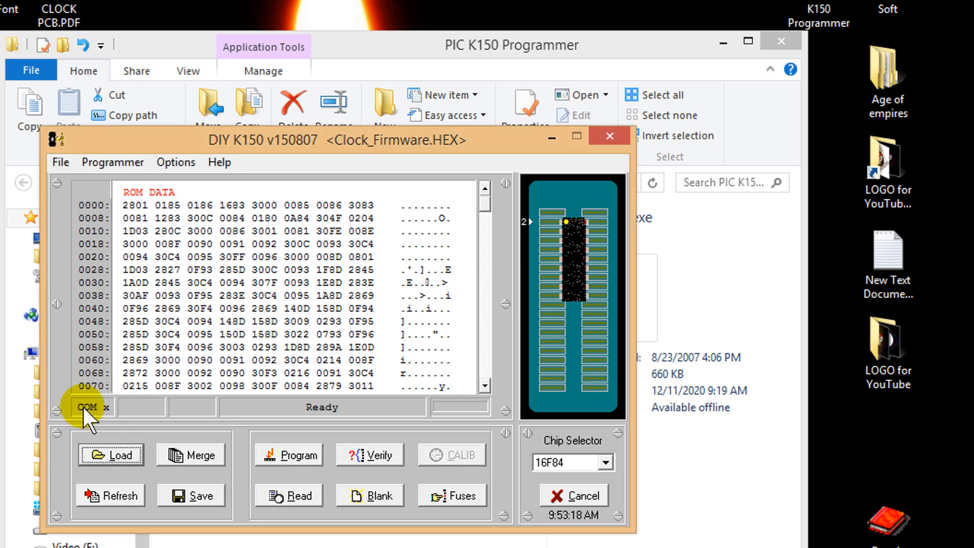
Connect the K150 board on COM 3 and verify the chip data against the firmware.
left_click(90, 407)
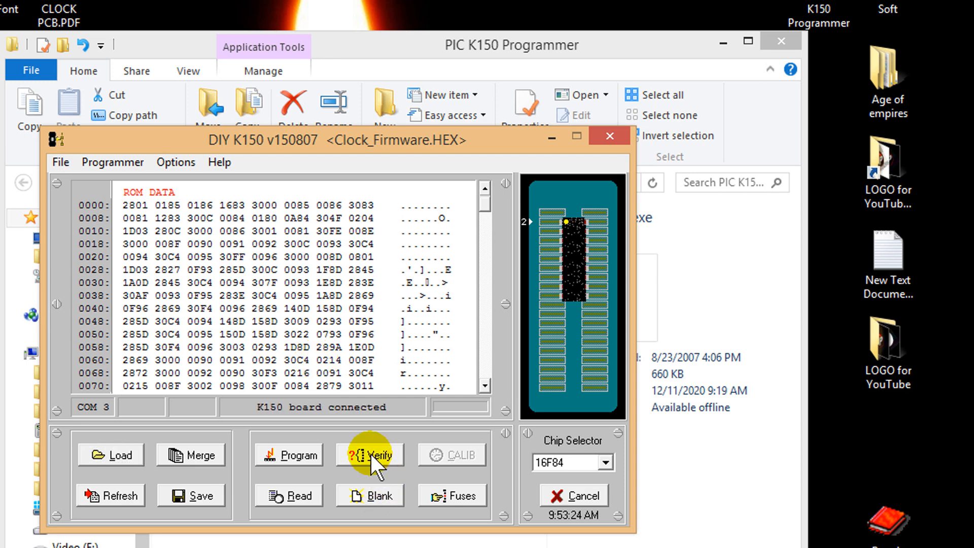
left_click(371, 455)
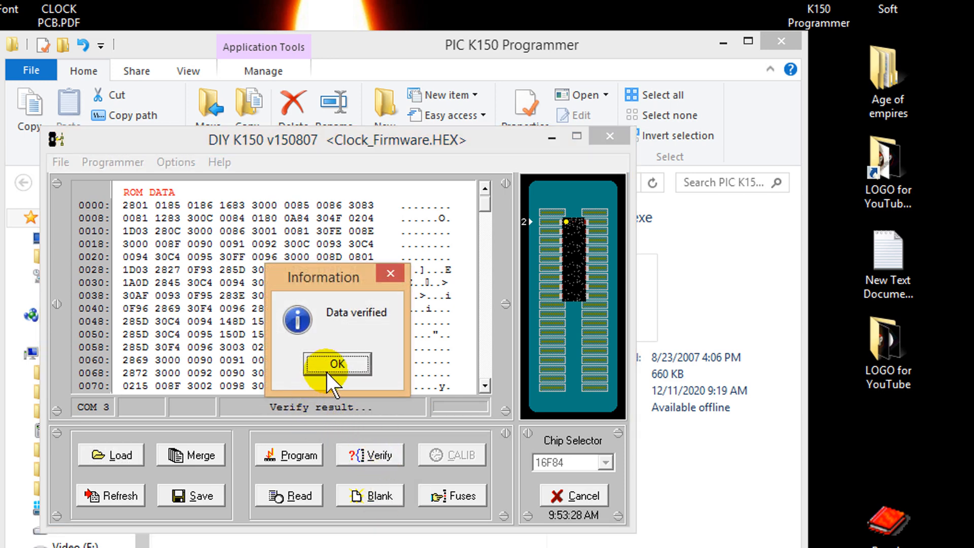
left_click(337, 363)
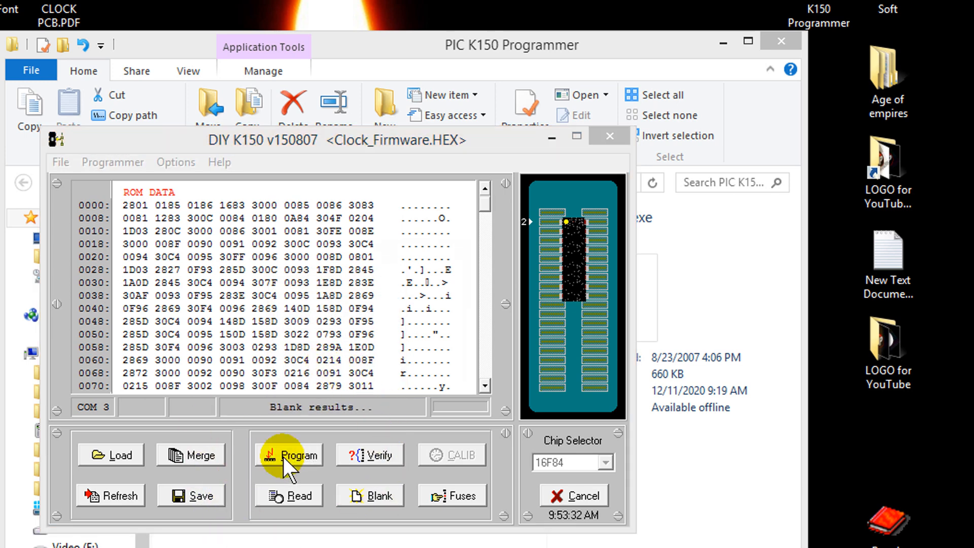
Program Clock_Firmware.HEX onto the 16F84 until 'Programming complete' is reported.
left_click(296, 455)
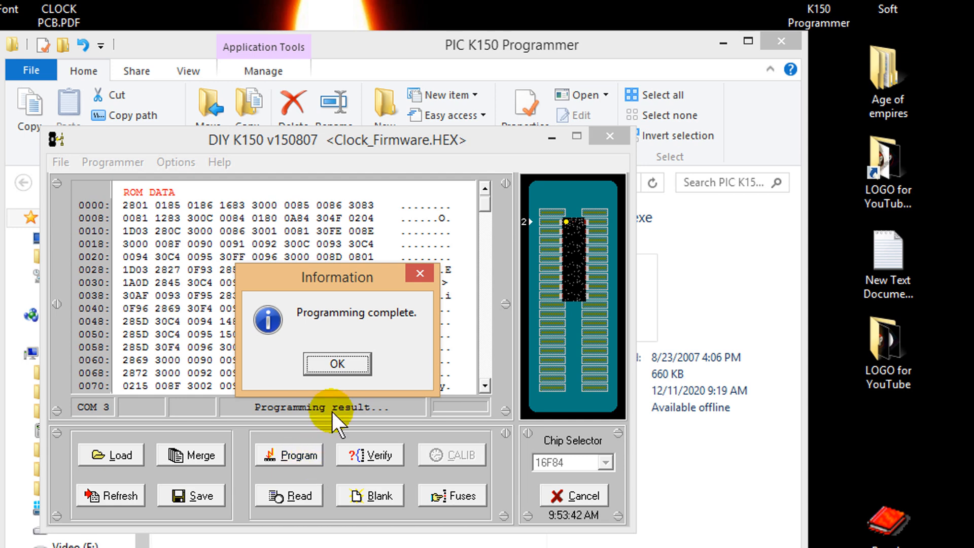
mouse_move(351, 330)
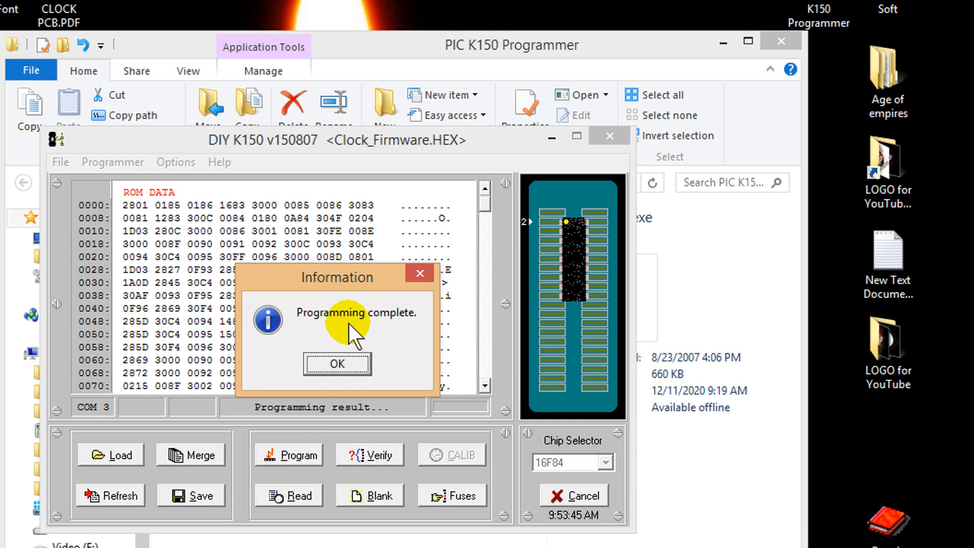